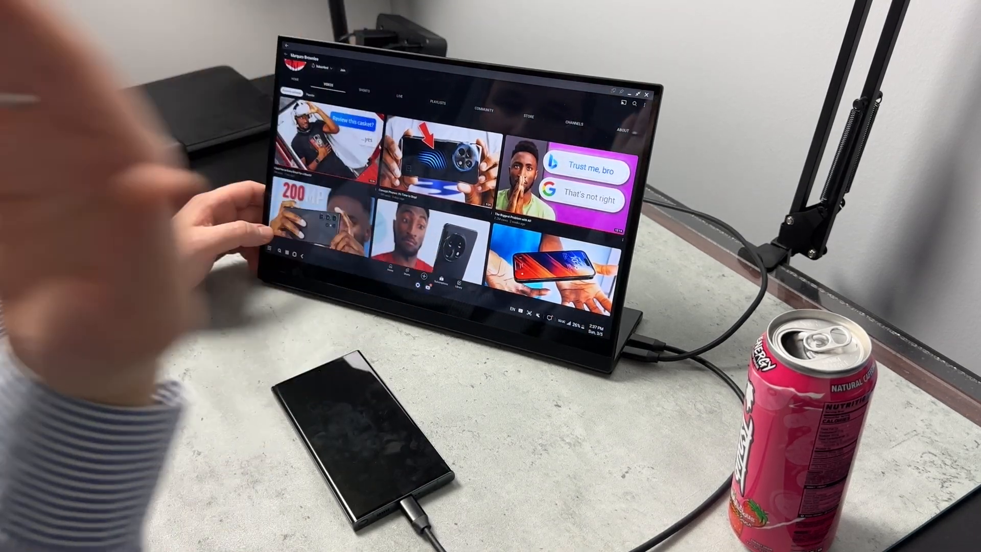
pyautogui.scroll(-3)
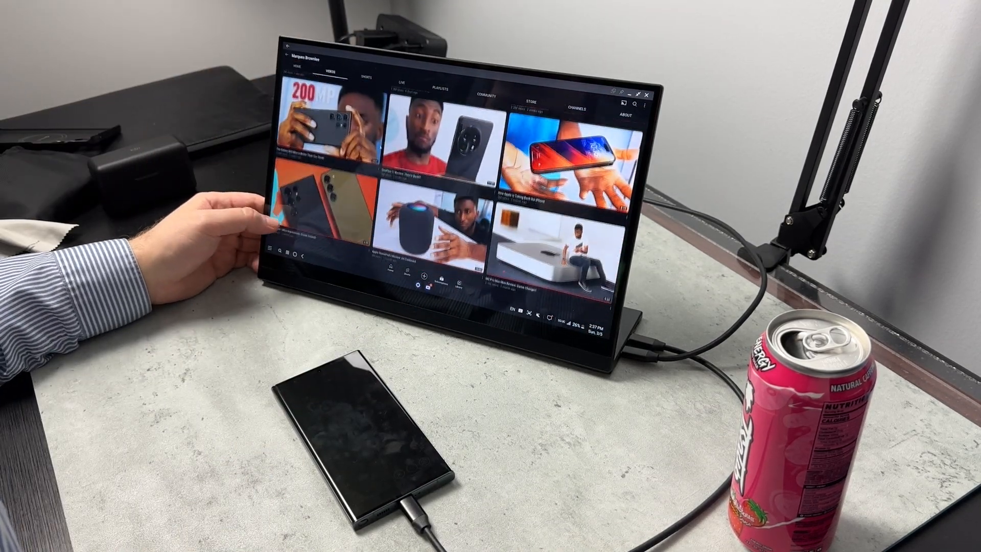